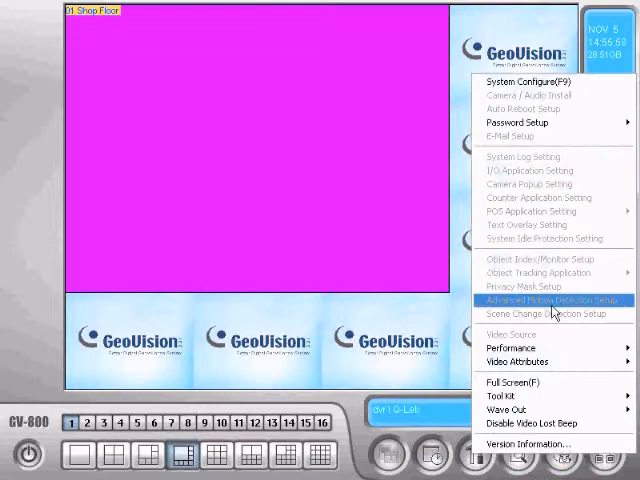
Enter System Configure (F9), confirming that all monitoring stops first.
{"action": "left_click", "coordinate": [540, 300]}
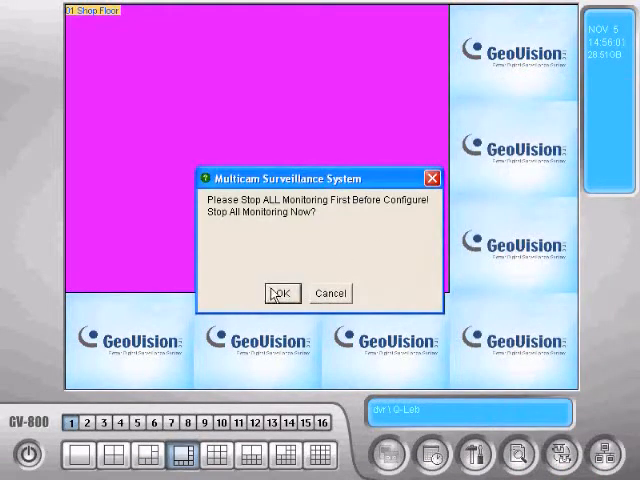
{"action": "left_click", "coordinate": [281, 293]}
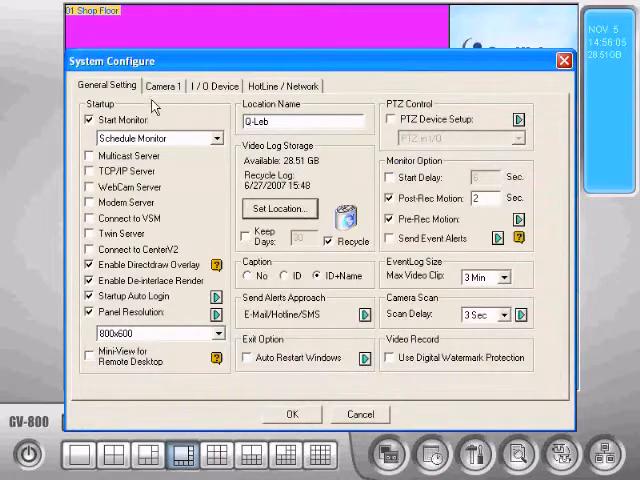
Enable Rec Video on Motion Detect for Camera 1 (Shop Floor).
{"action": "left_click", "coordinate": [164, 85]}
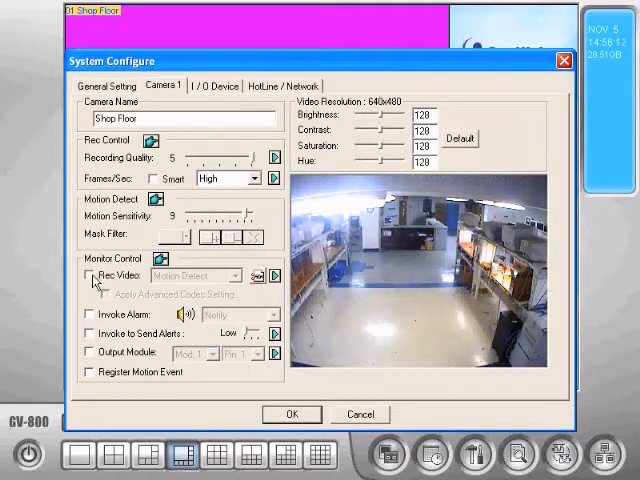
{"action": "left_click", "coordinate": [240, 276]}
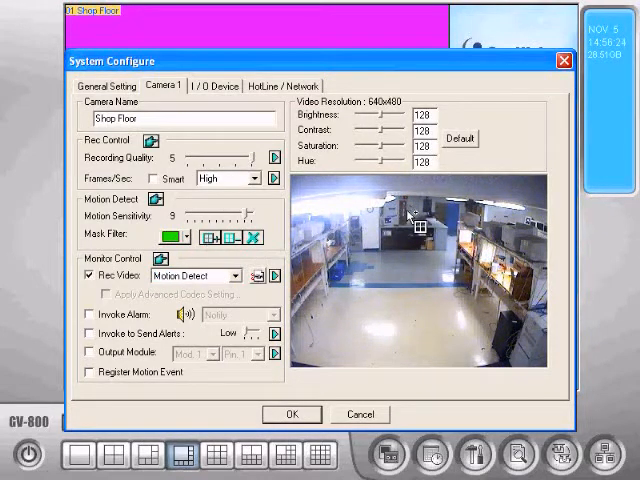
{"action": "mouse_move", "coordinate": [378, 196]}
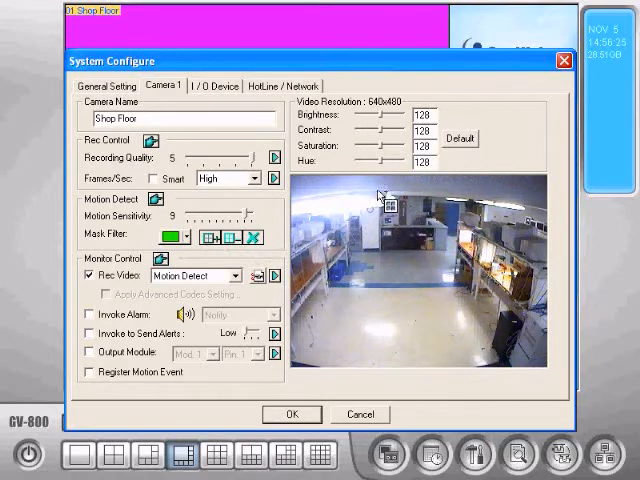